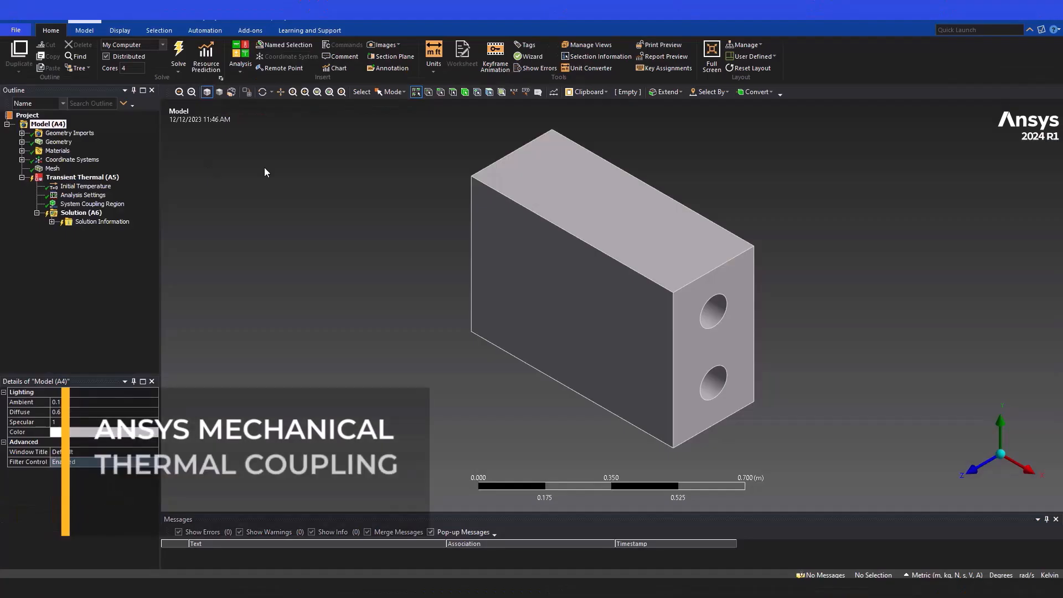
Write the system coupling files from the Transient Thermal analysis context menu
right_click(81, 178)
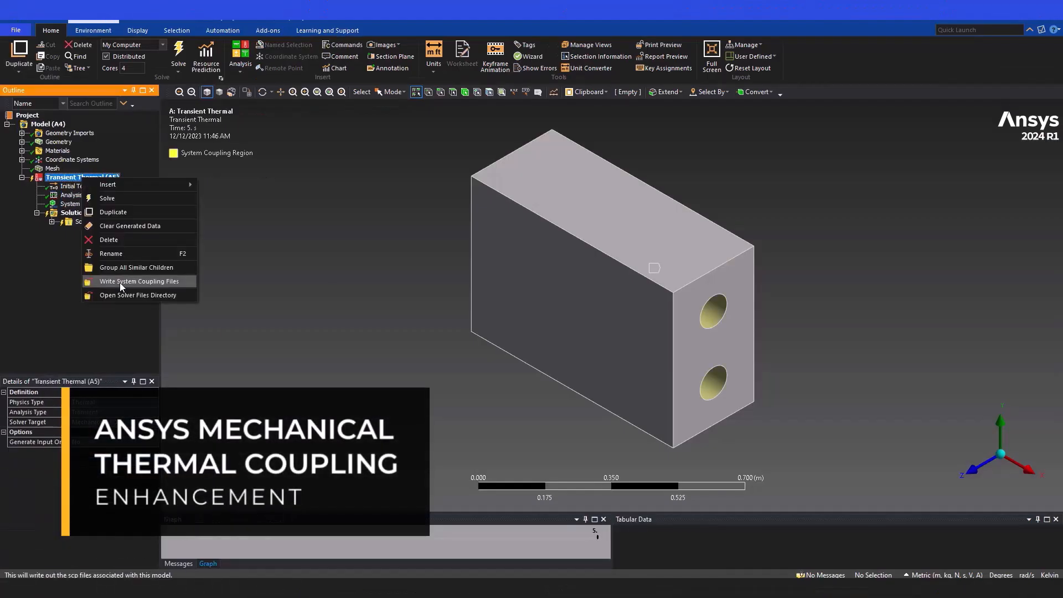
click(139, 280)
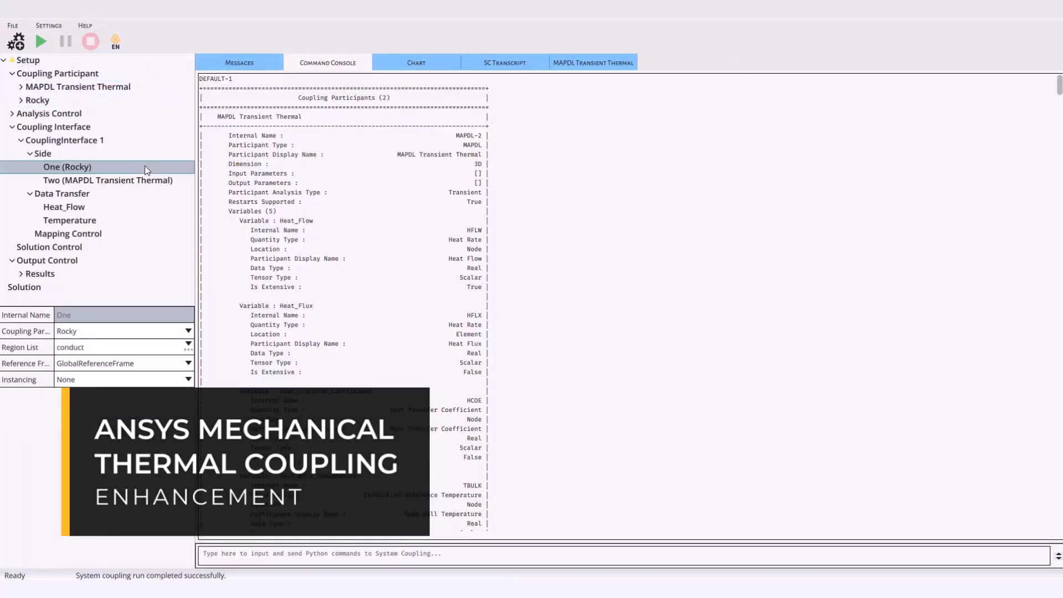
Select Side One (Rocky) of CouplingInterface 1 to view its transferred variables
click(24, 287)
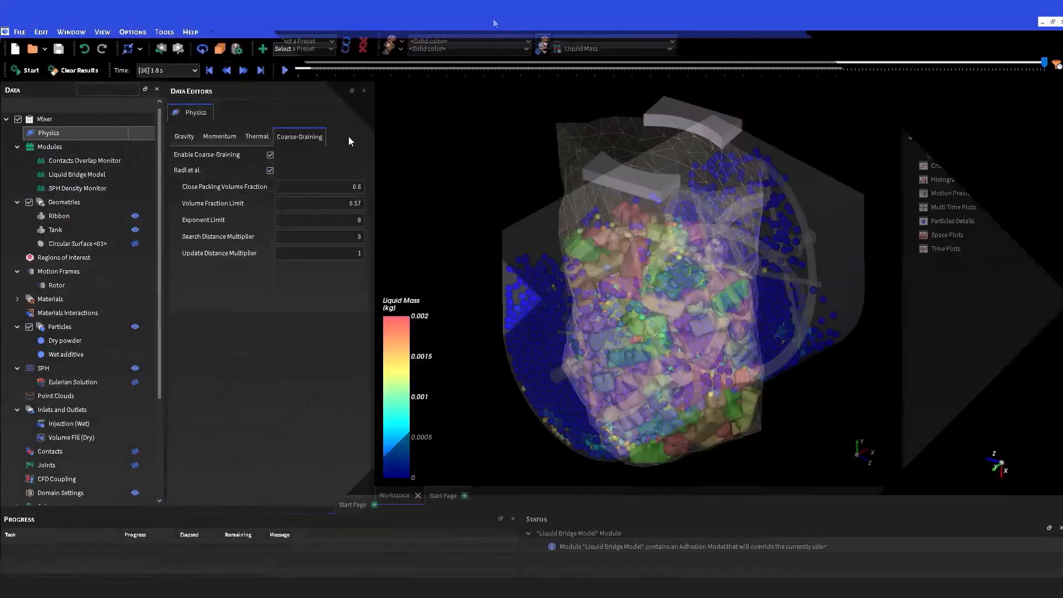
Review Liquid Bridge Model properties and the materials interaction paired with Default Particles
click(78, 174)
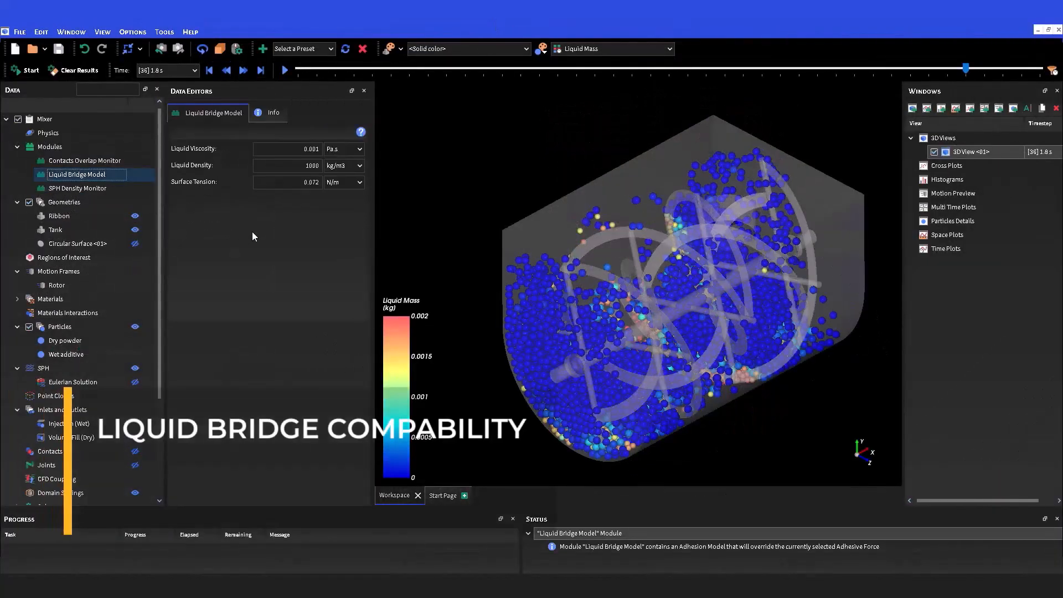
click(67, 312)
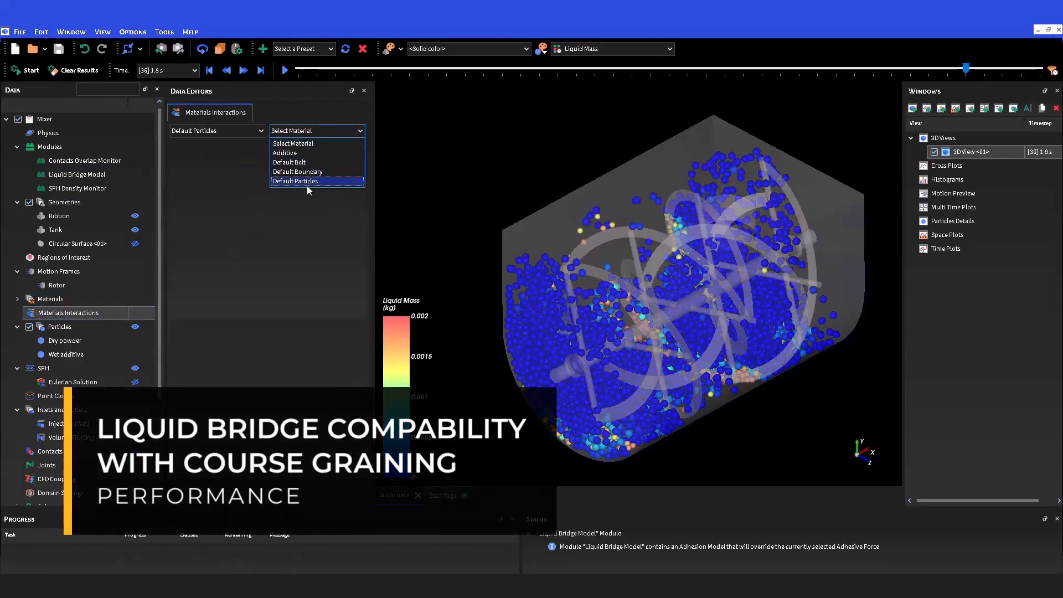
click(294, 181)
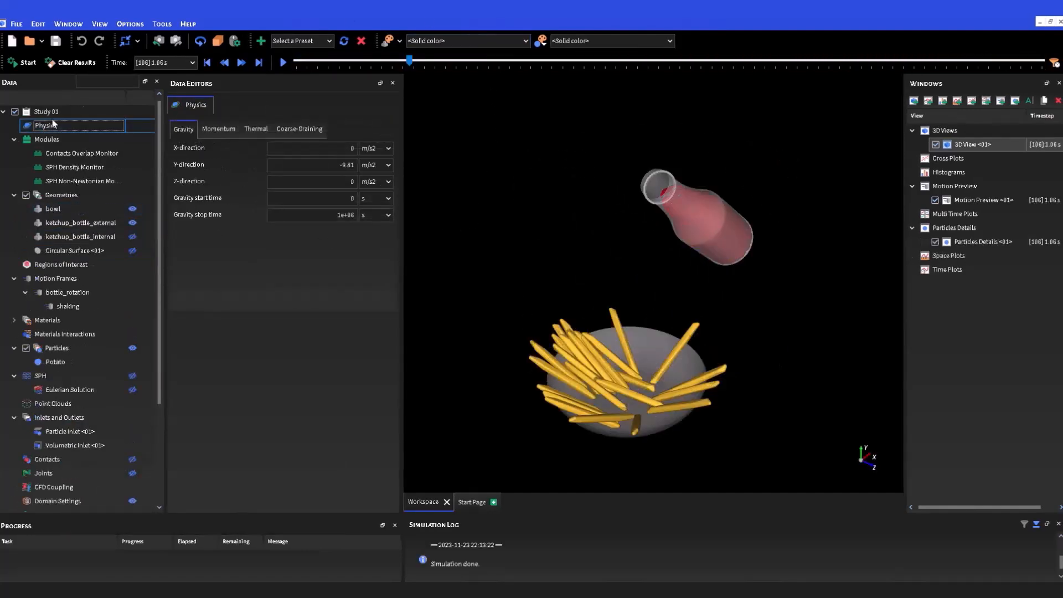
Review SPH Non-Newtonian Models settings and advance the ketchup results to about 2.93 s
click(83, 180)
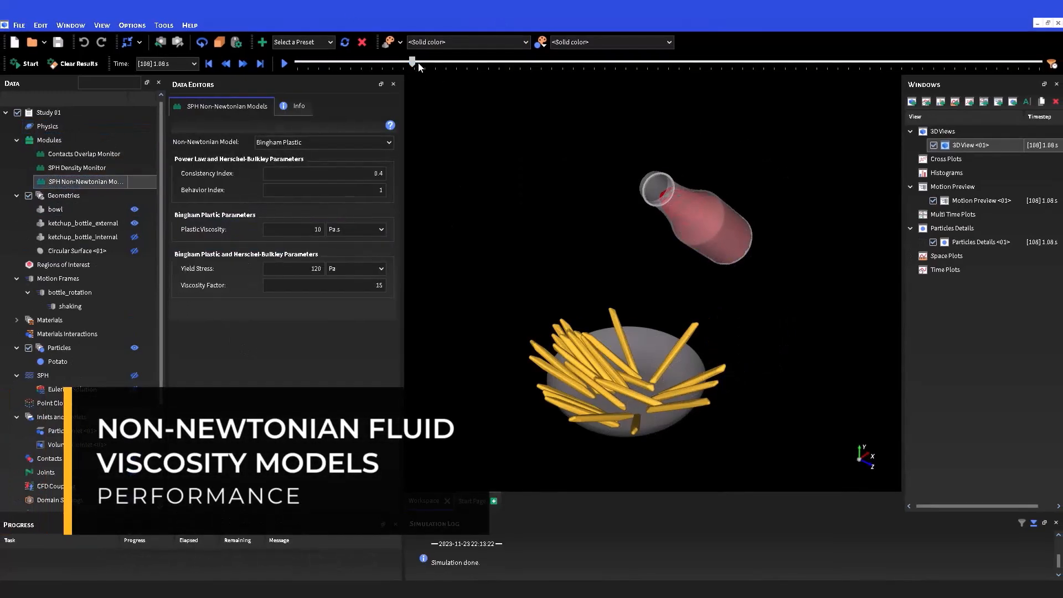
drag(412, 61, 607, 61)
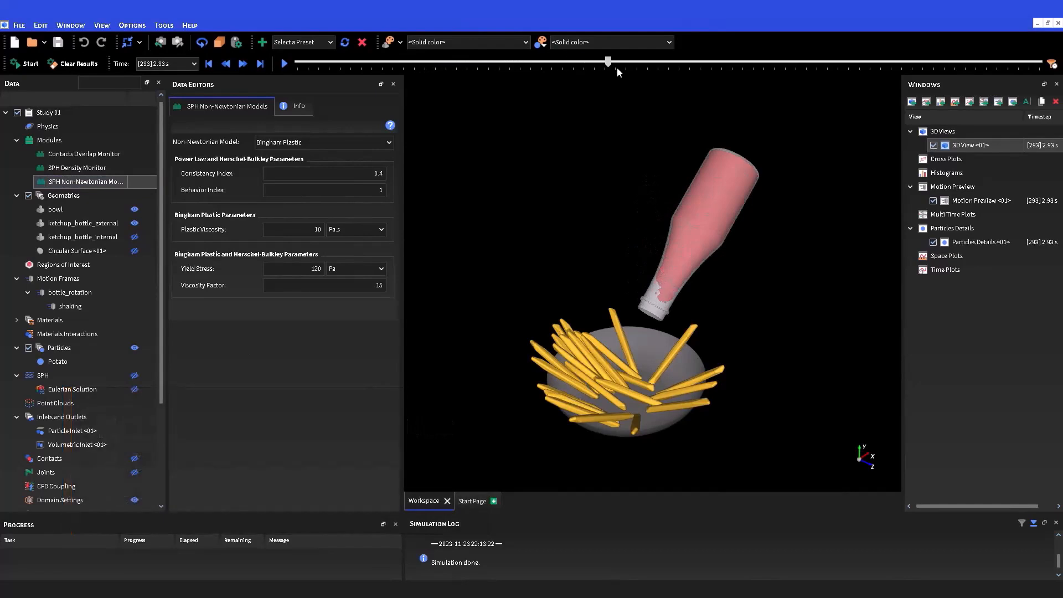
drag(608, 60, 882, 60)
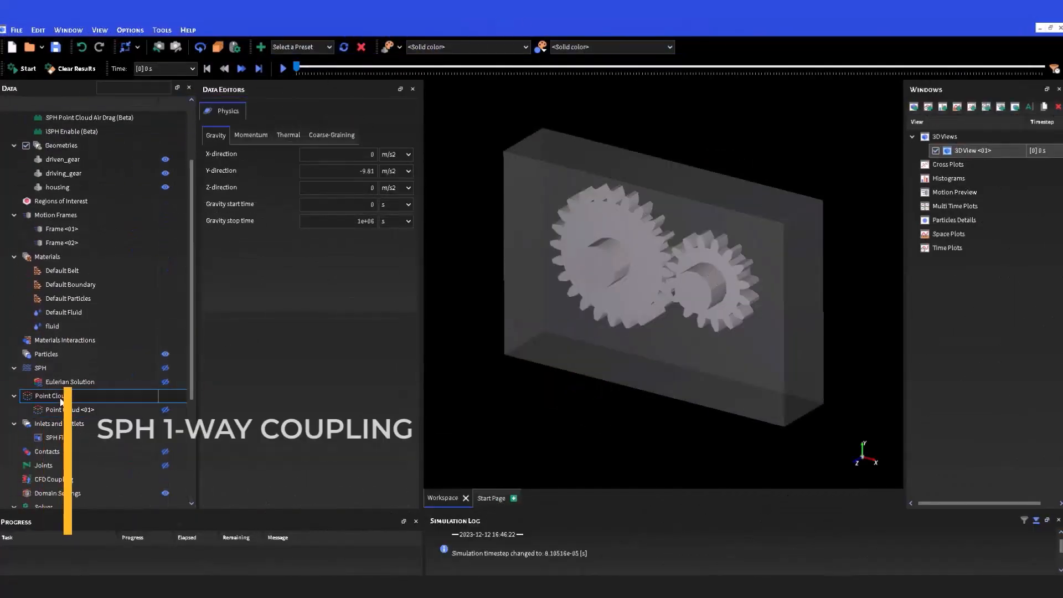
Show Point Cloud <01> and review the SPH Point Cloud Air Drag module settings
click(67, 410)
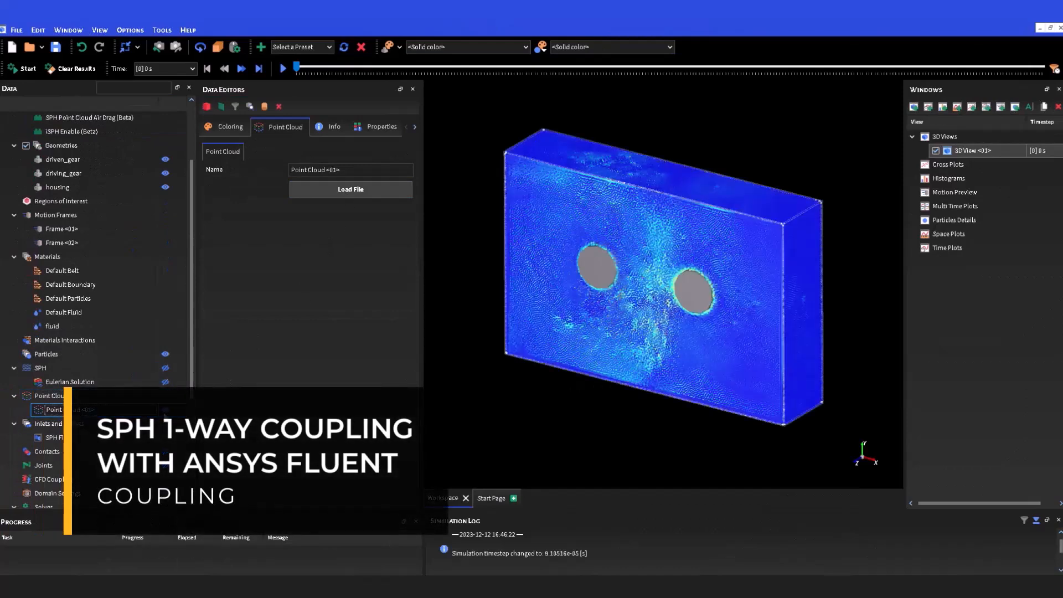
click(90, 200)
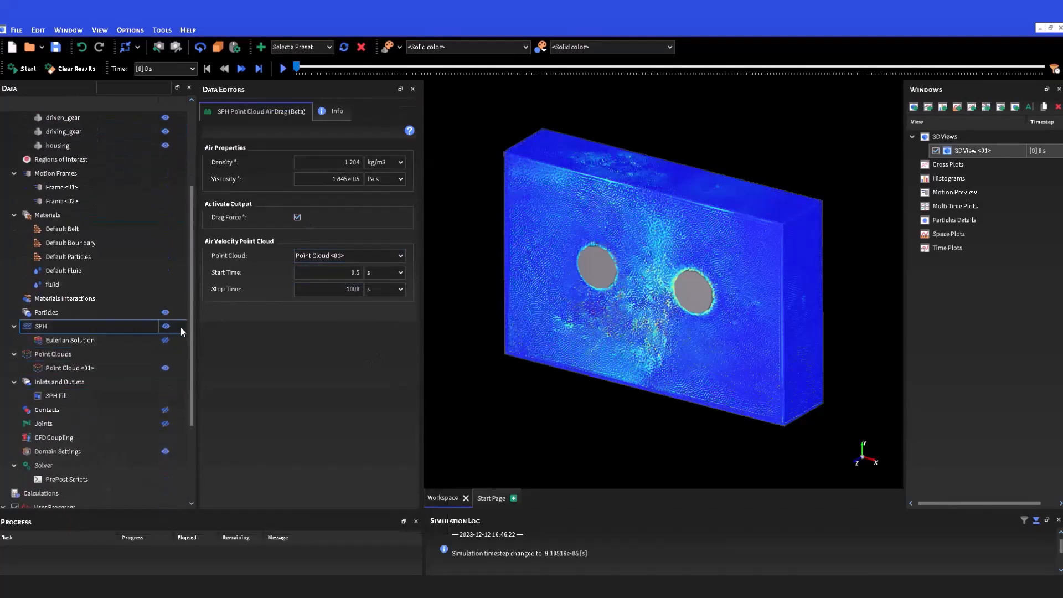
scroll(down, 3)
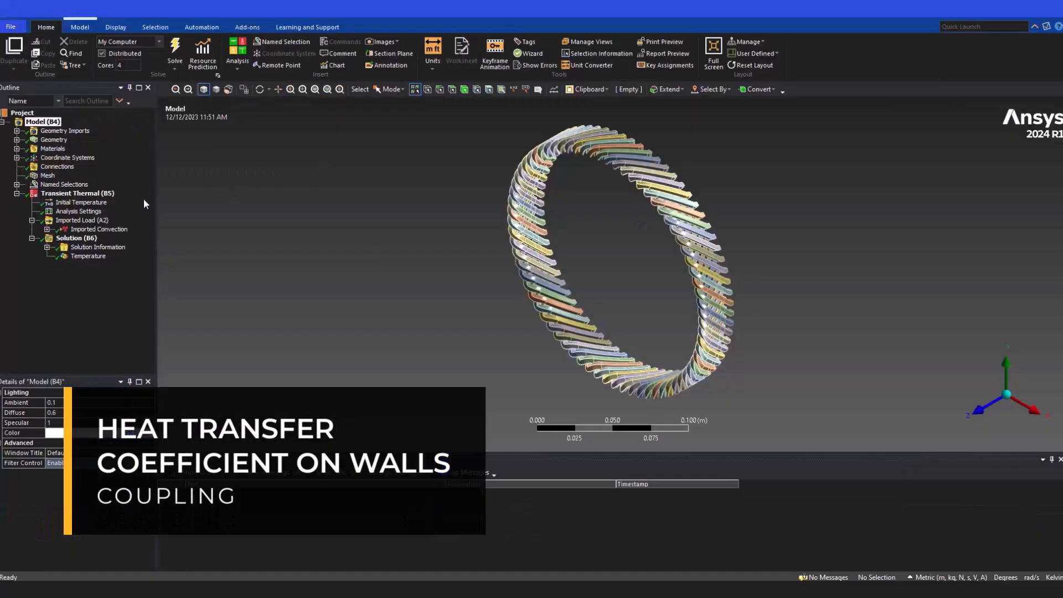
Review the transient thermal analysis settings, then open the PyAnsys Getting started documentation
click(79, 211)
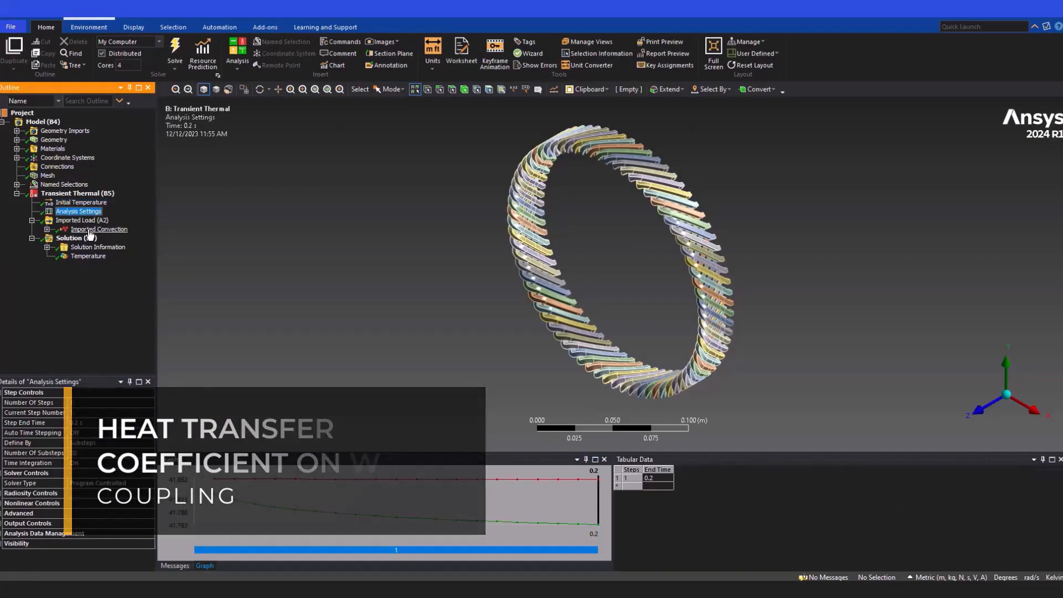
click(89, 255)
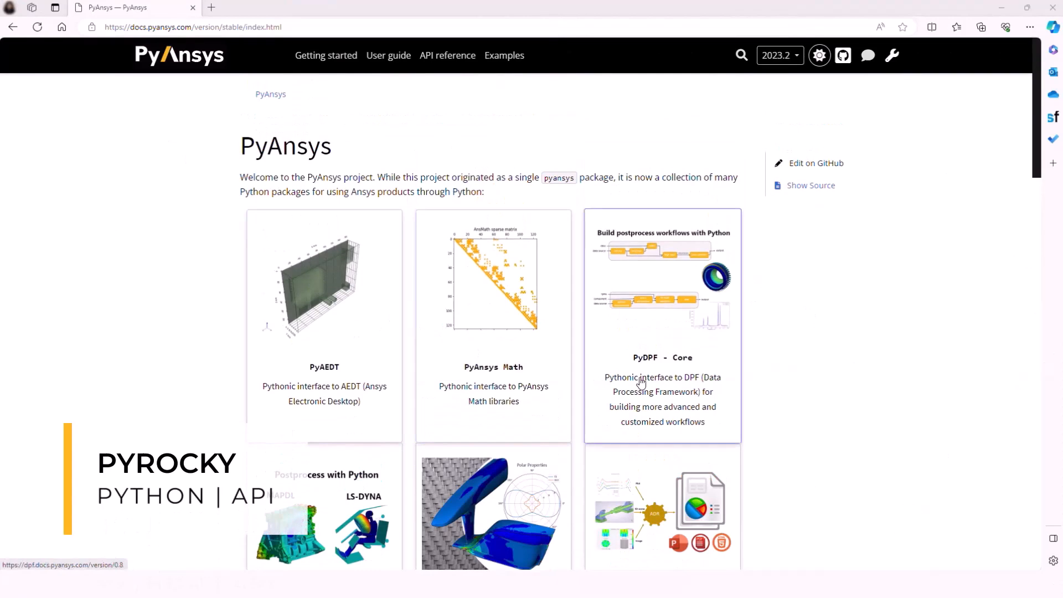
click(326, 55)
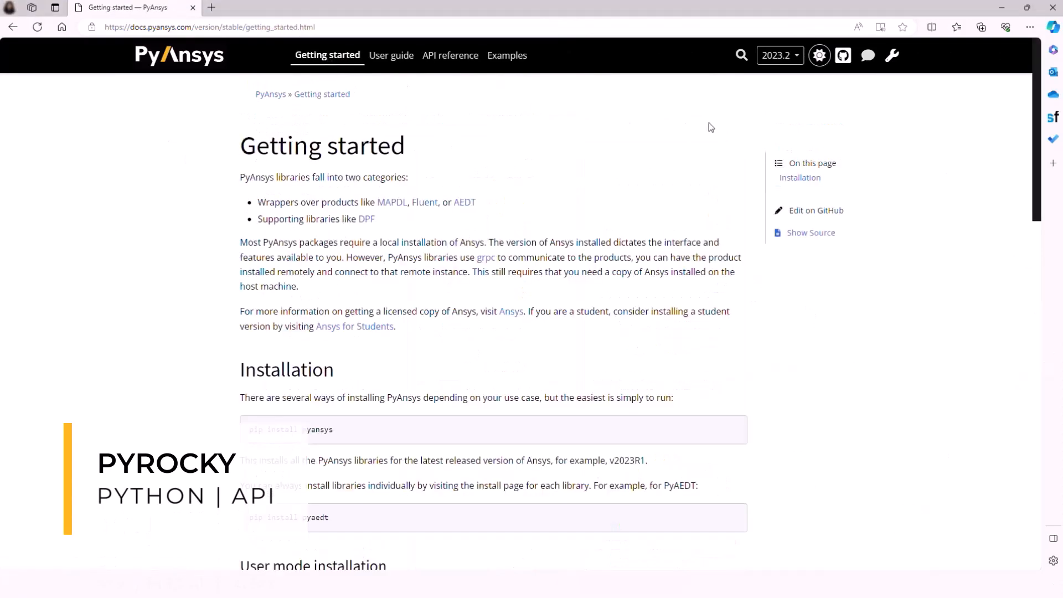
click(799, 177)
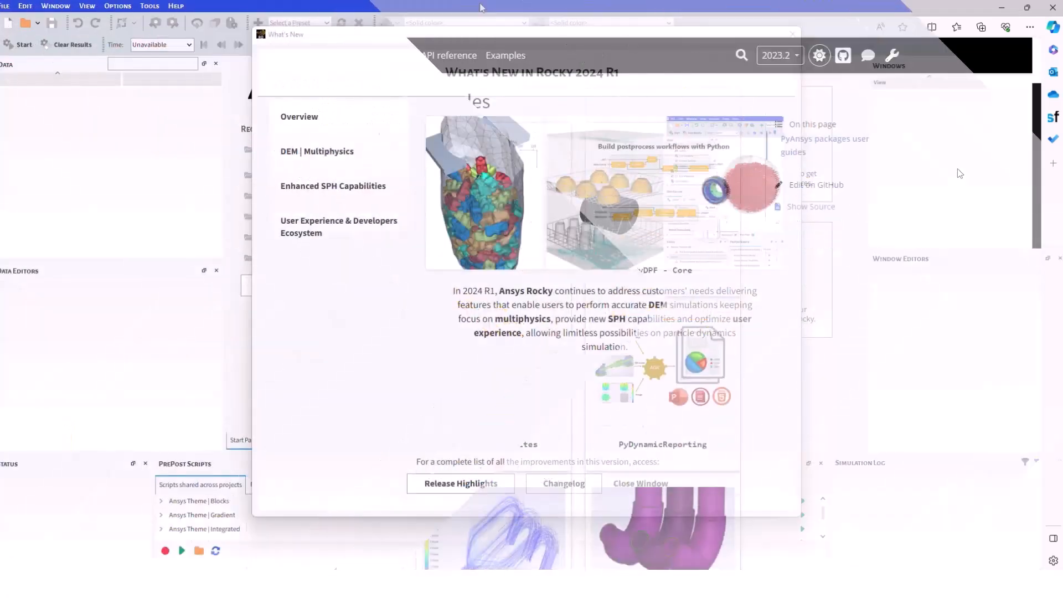
Close the What's New overview, dock the 3D View and switch Rocky to the dark theme
click(316, 152)
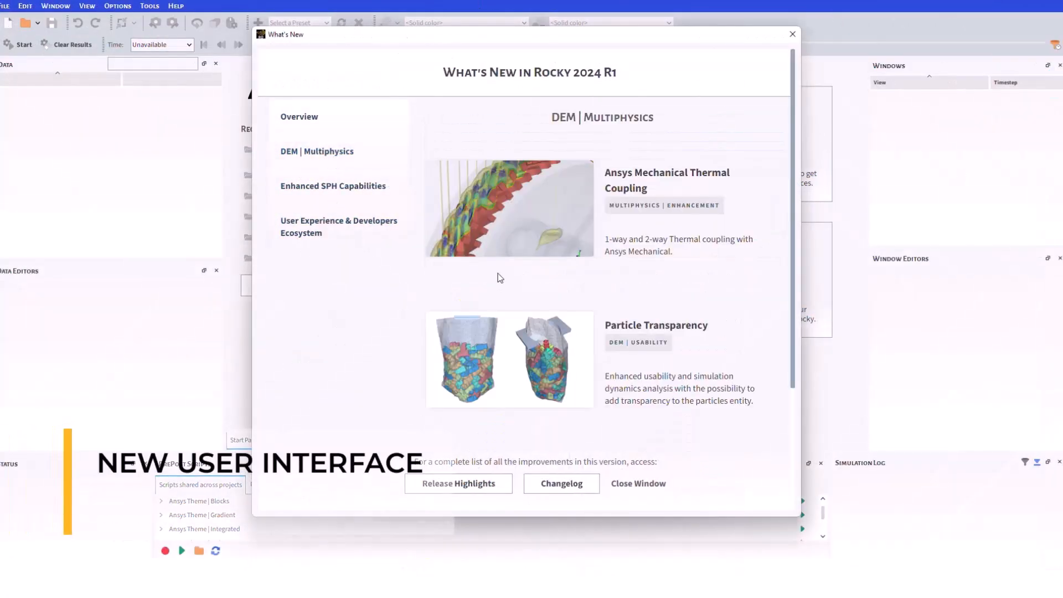
click(636, 484)
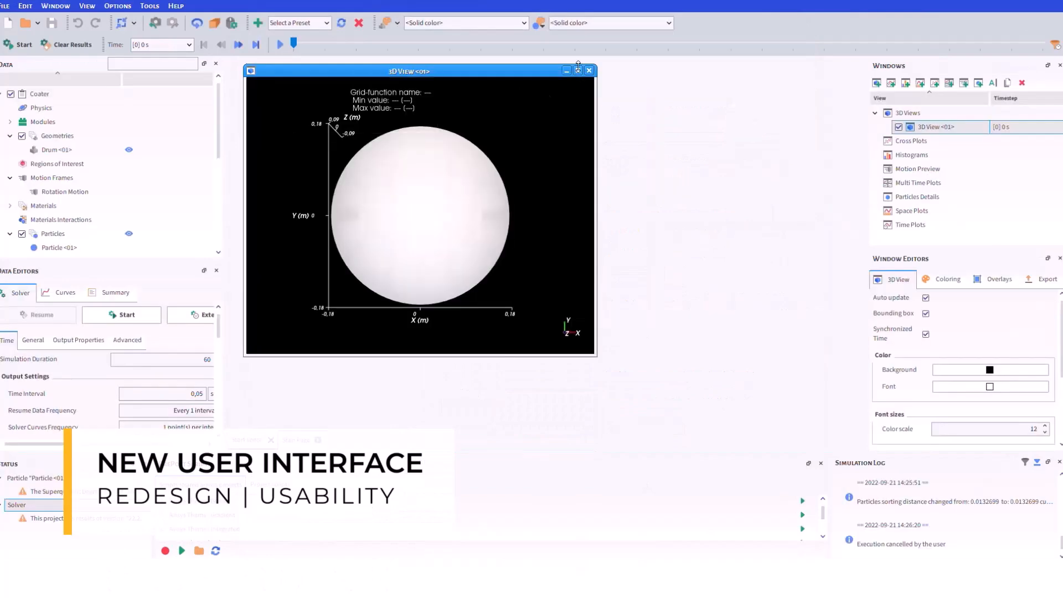
click(86, 7)
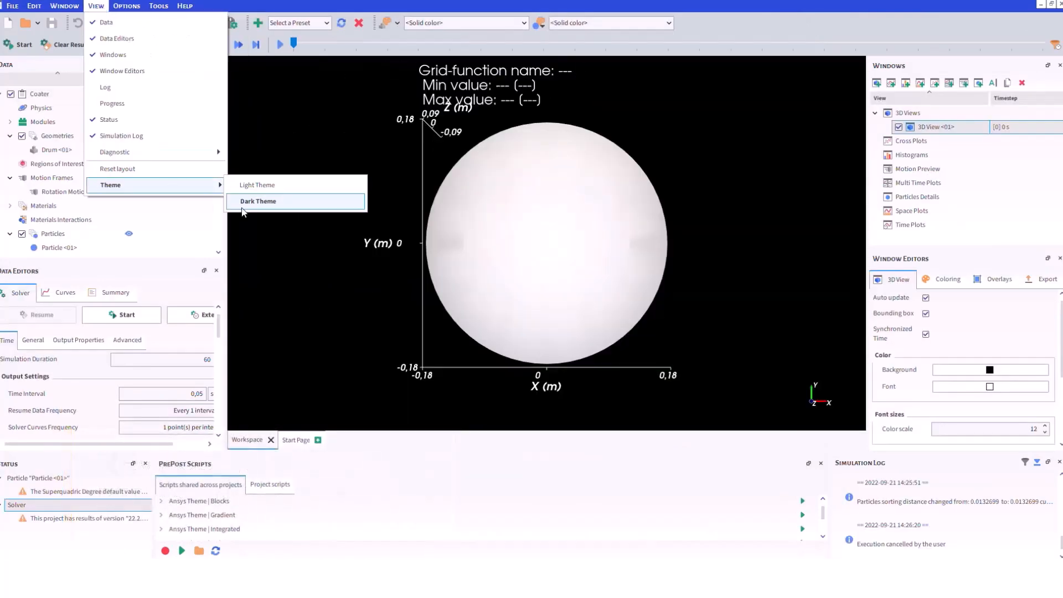
click(258, 200)
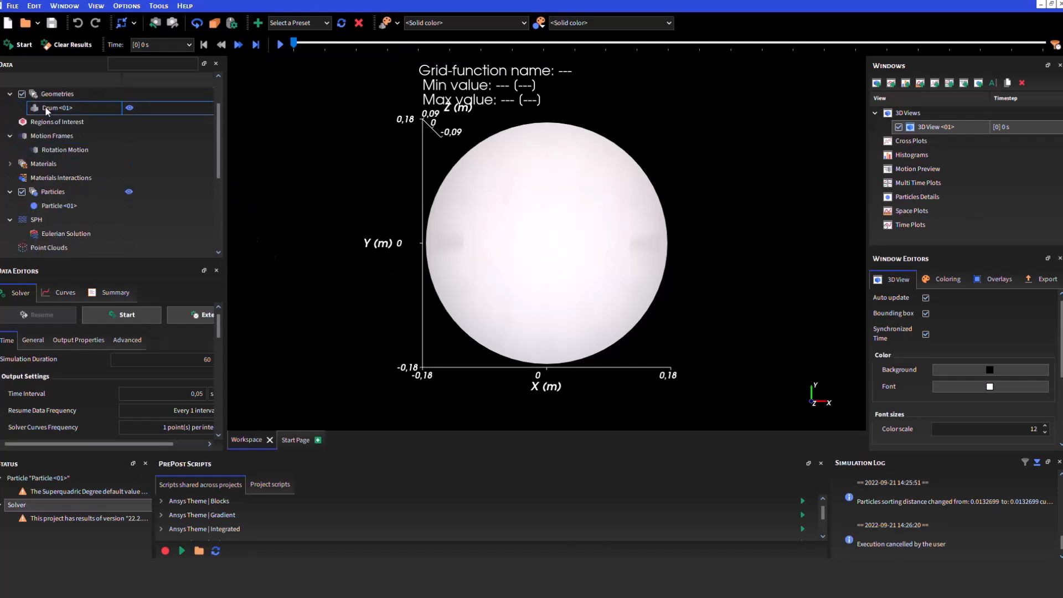
click(57, 107)
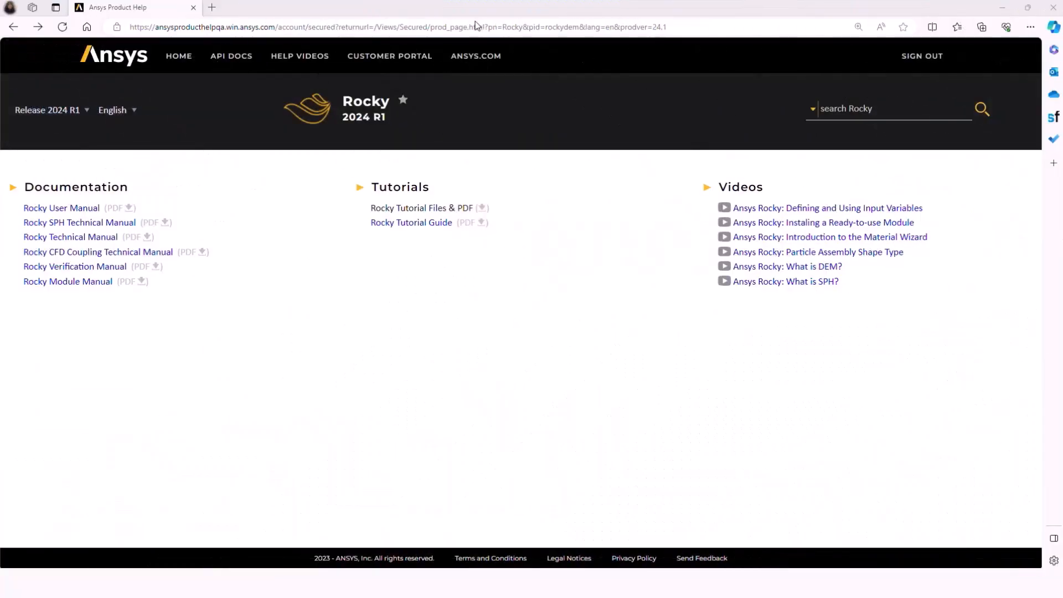
Browse Rocky User Manual section 5.1 Use Properties and Curves, then return to the Rocky help page
click(61, 208)
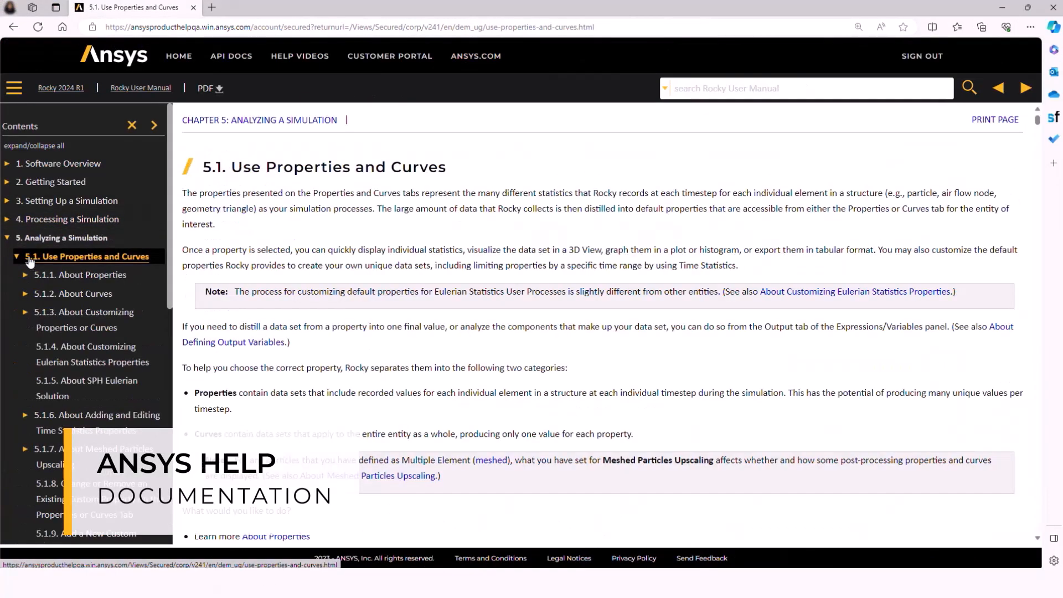
scroll(down, 3)
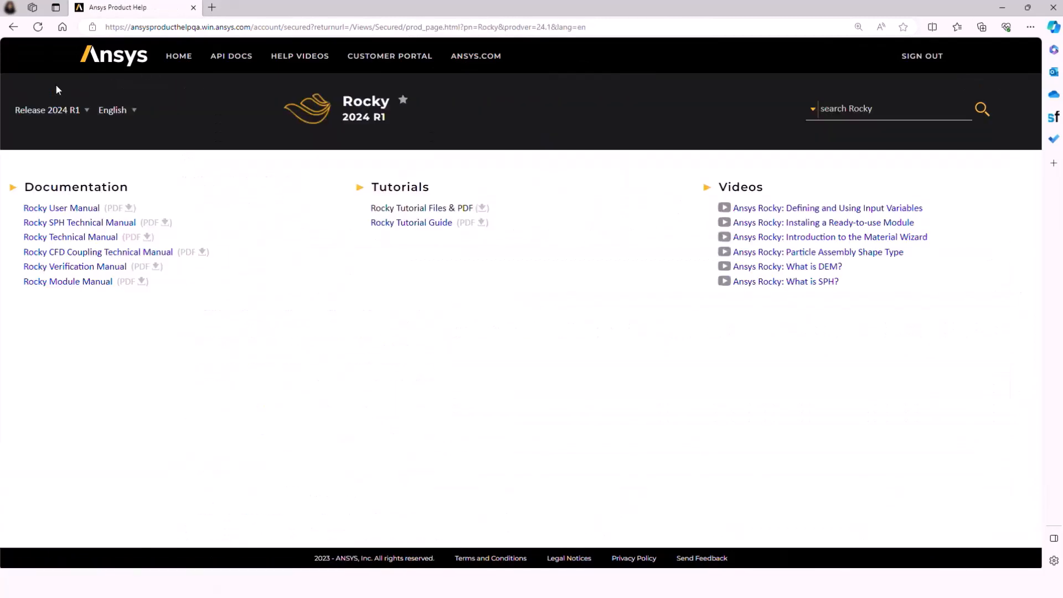
click(411, 222)
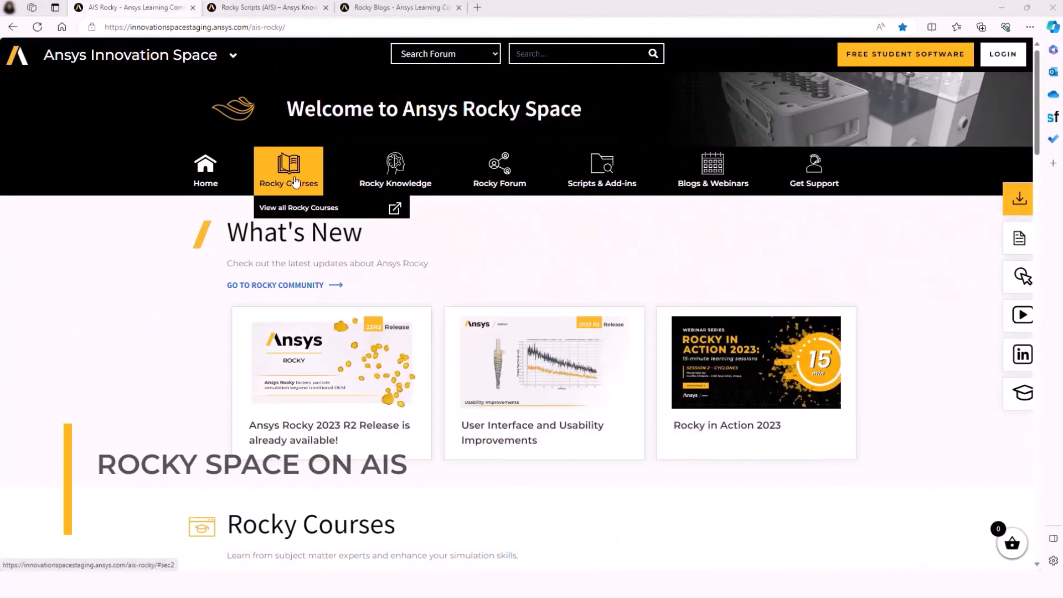
Visit Rocky Scripts and Blogs, then open the 200-Million Particle blog and scroll to Table 1
click(267, 8)
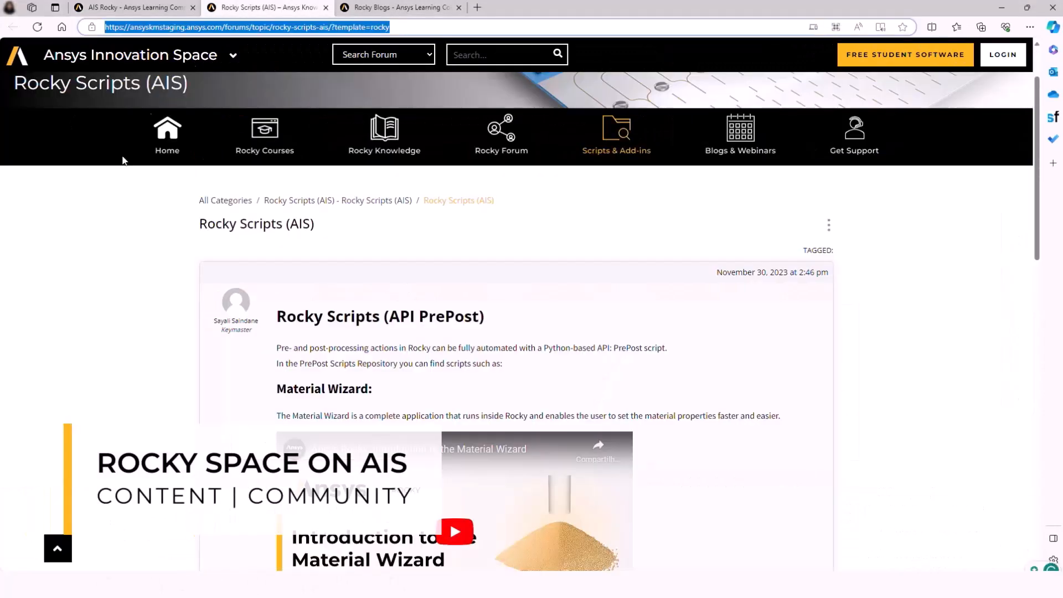
scroll(down, 3)
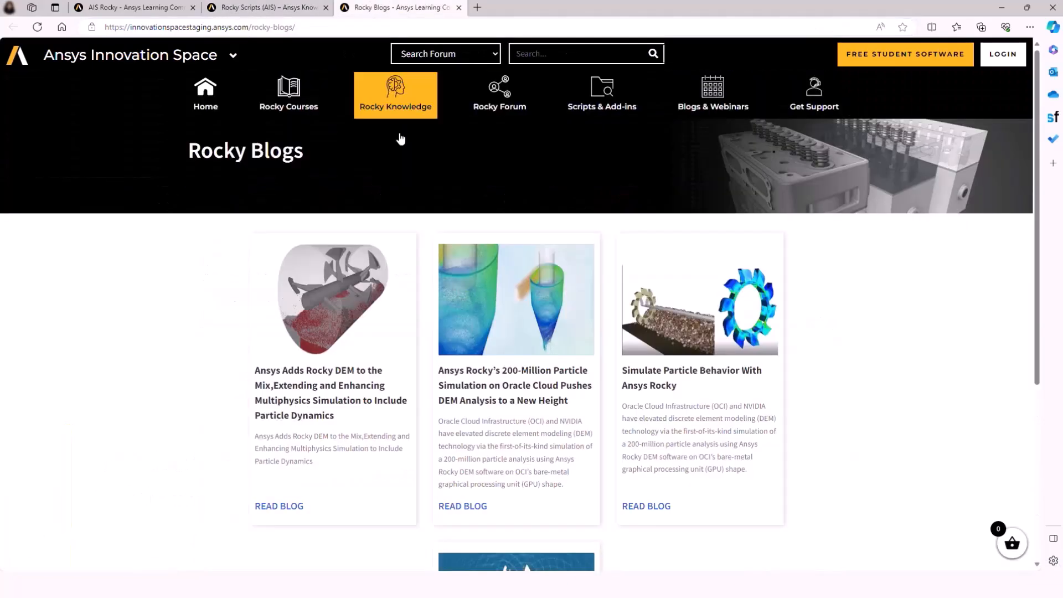
click(463, 506)
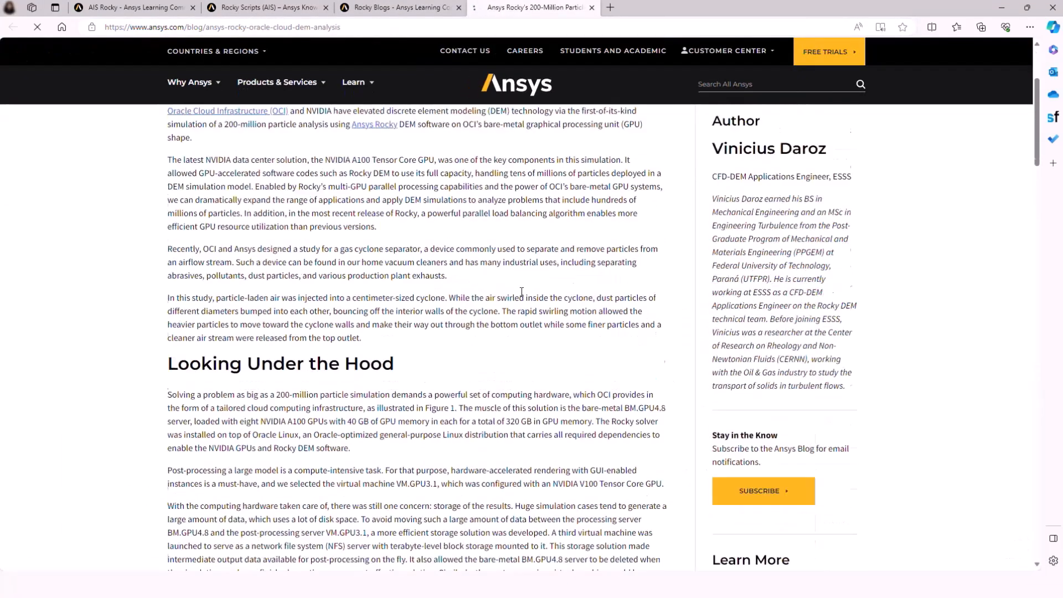
scroll(down, 3)
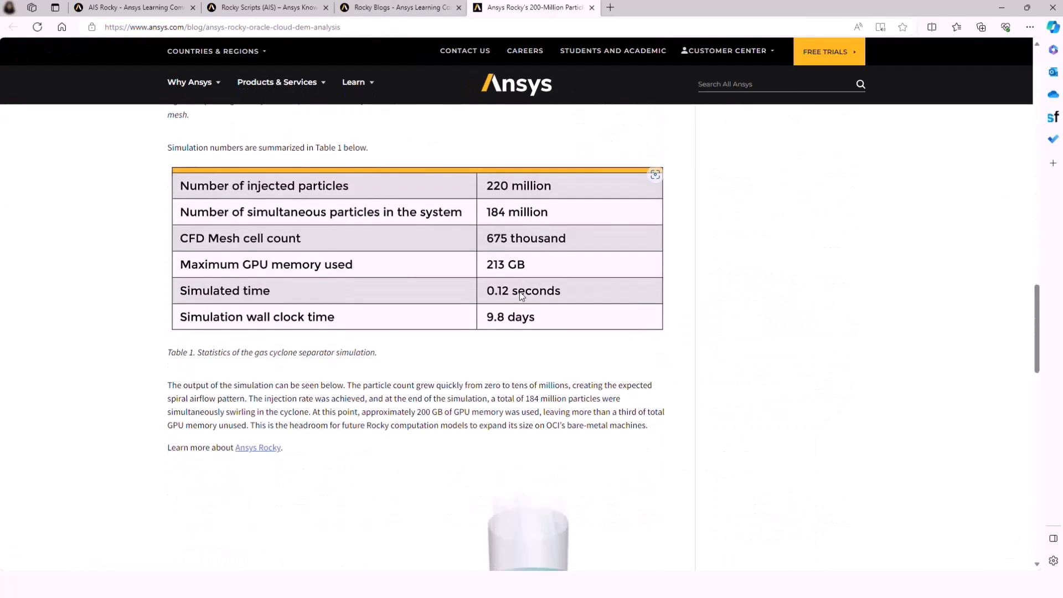